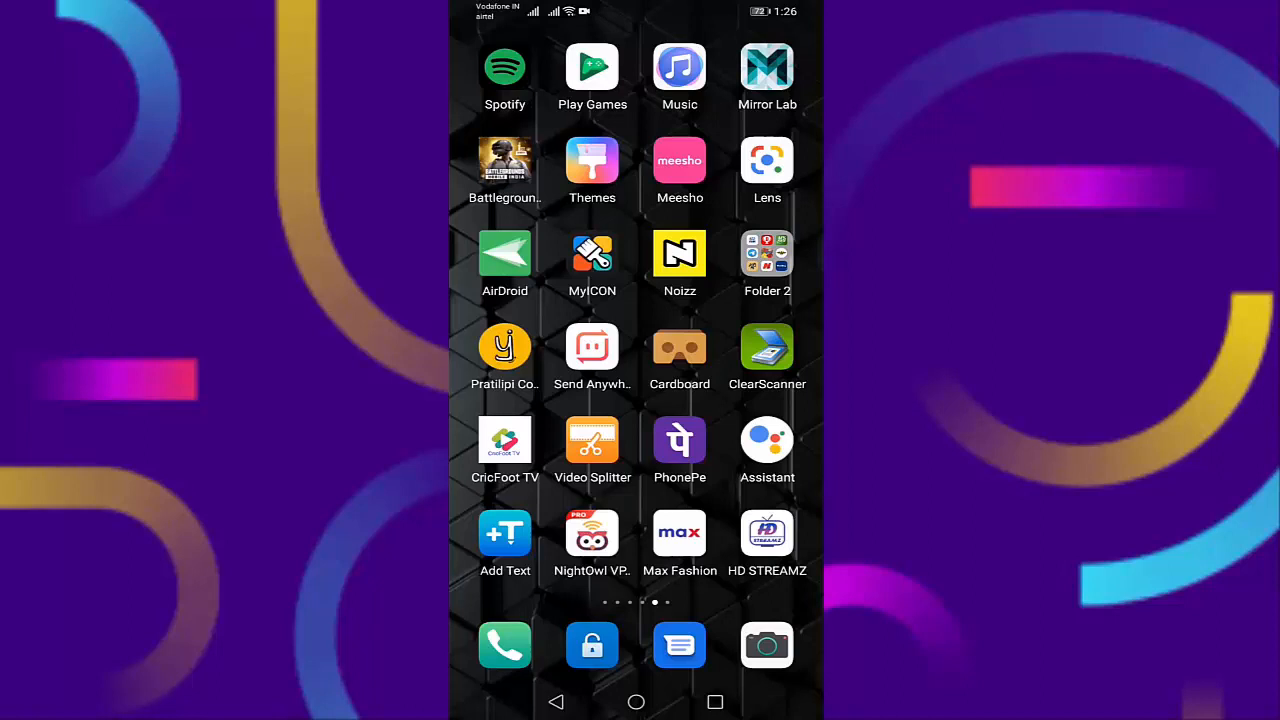
Step: Go to the first home screen page showing the Play Store and Instagram icons
left_click(592, 440)
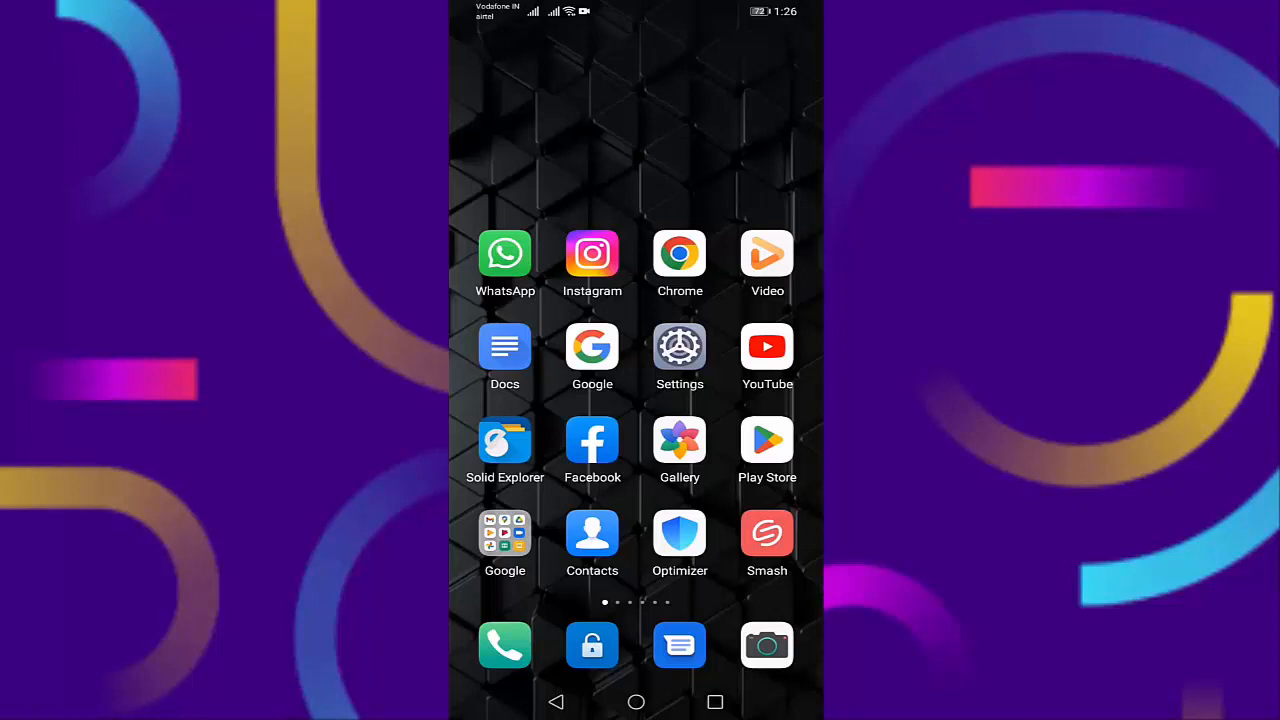
Step: Update Instagram from the Play Store until it shows as installed, then leave the store
left_click(766, 440)
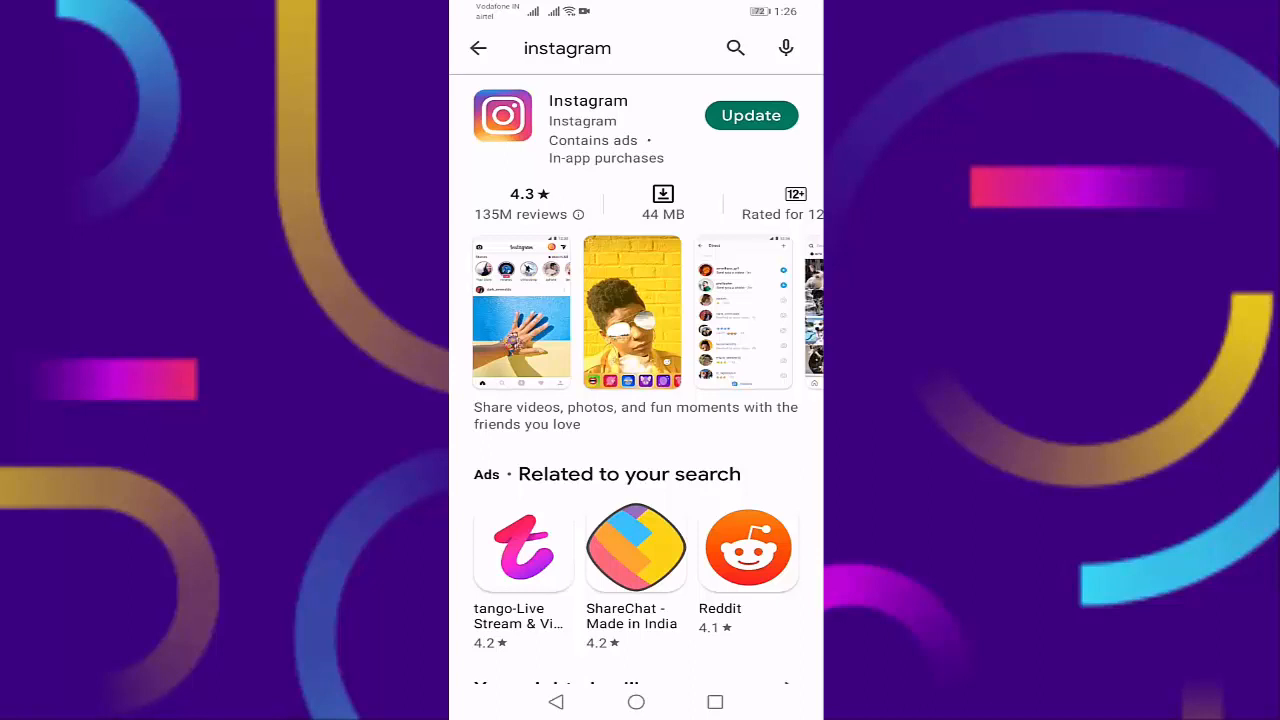
left_click(752, 114)
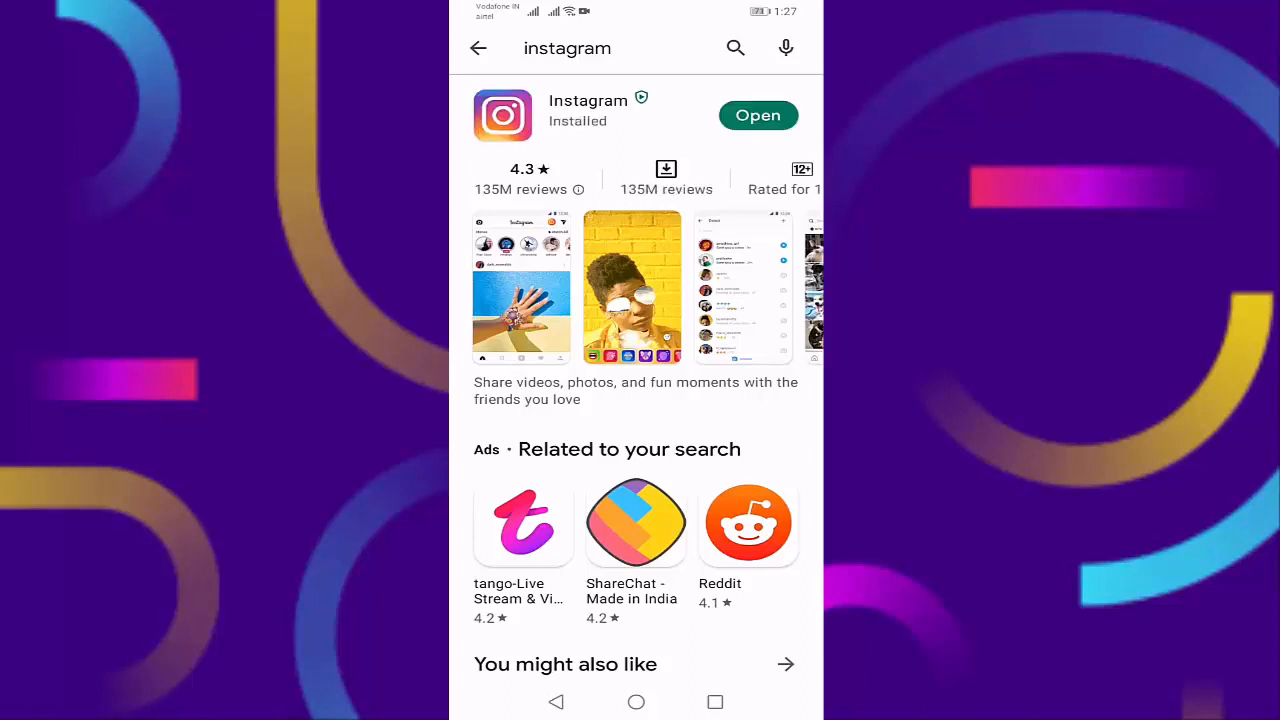
left_click(636, 700)
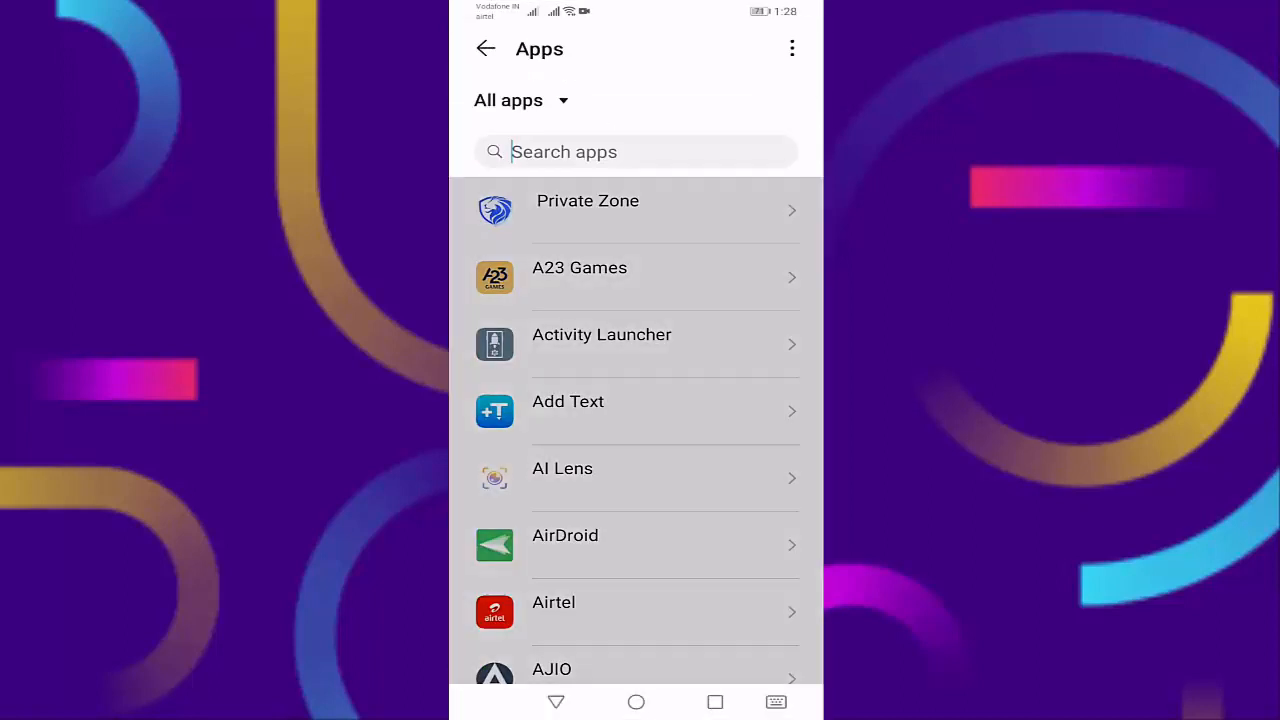
Step: Search 'ins' in the Apps list, open Instagram's details and force-stop it
type("ins")
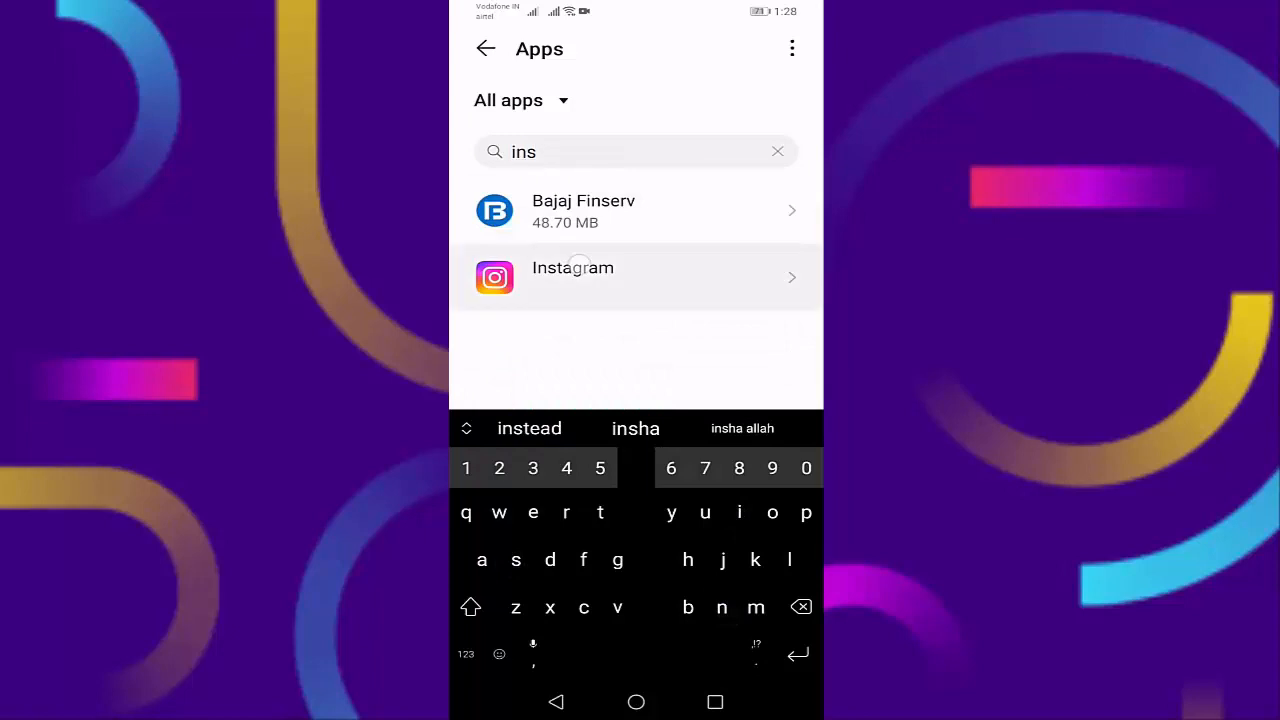
left_click(636, 276)
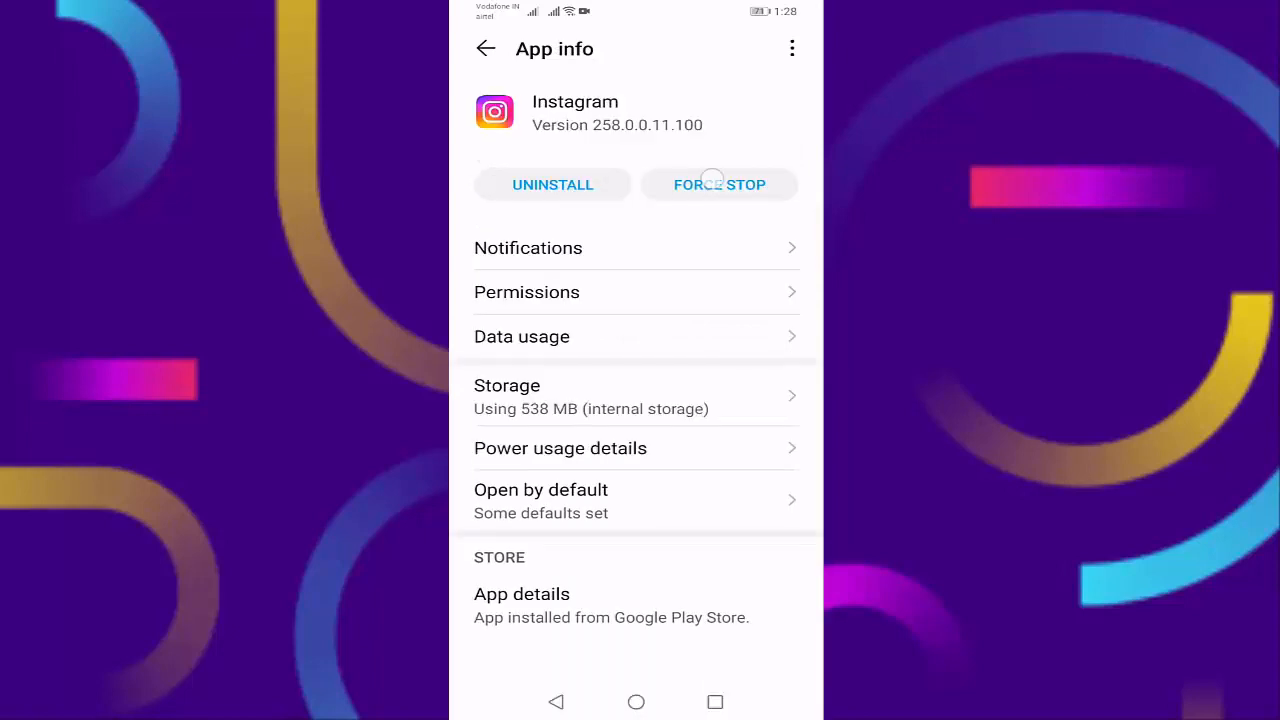
left_click(720, 184)
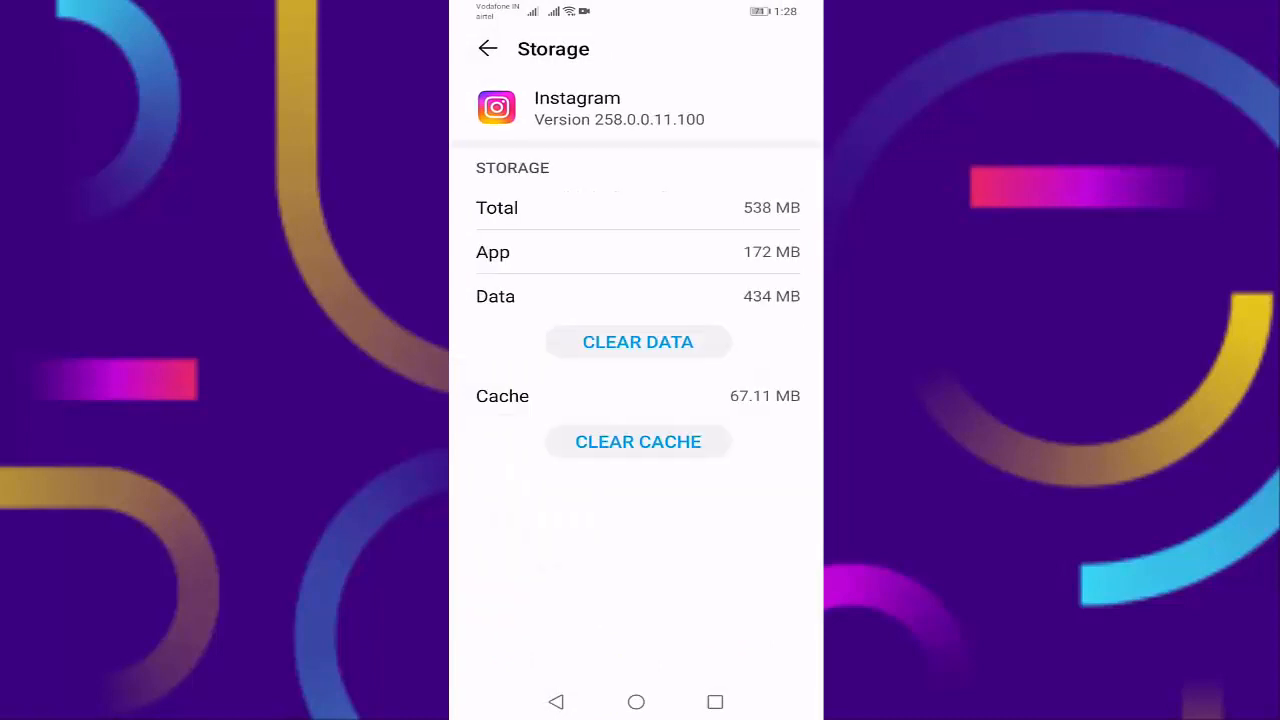
Step: Clear Instagram's app data, confirm the deletion, and return to the home screen
left_click(638, 340)
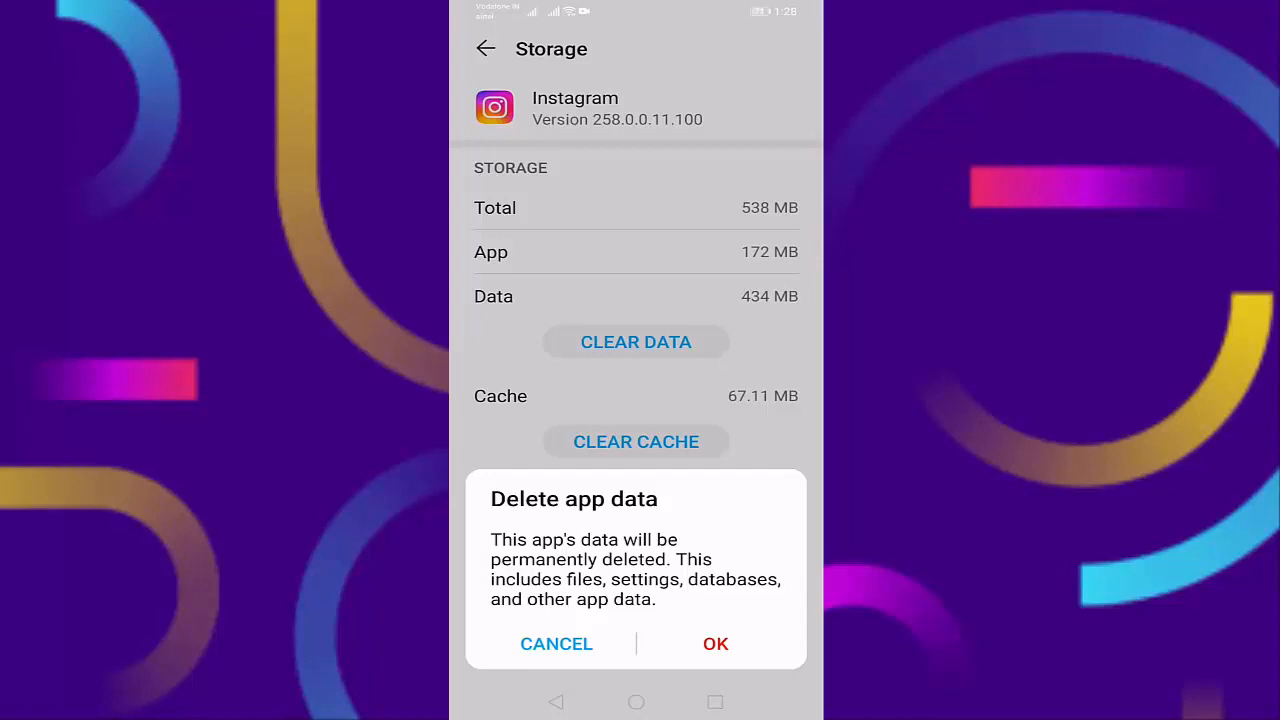
left_click(556, 644)
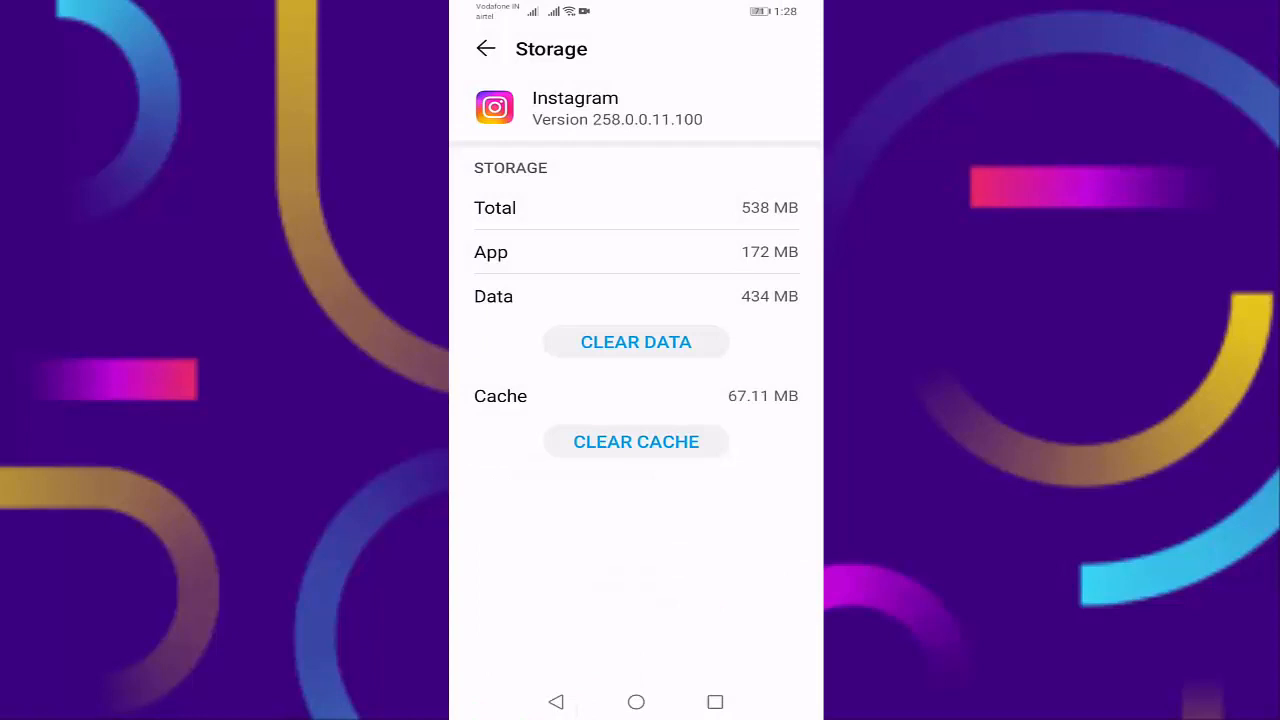
left_click(636, 700)
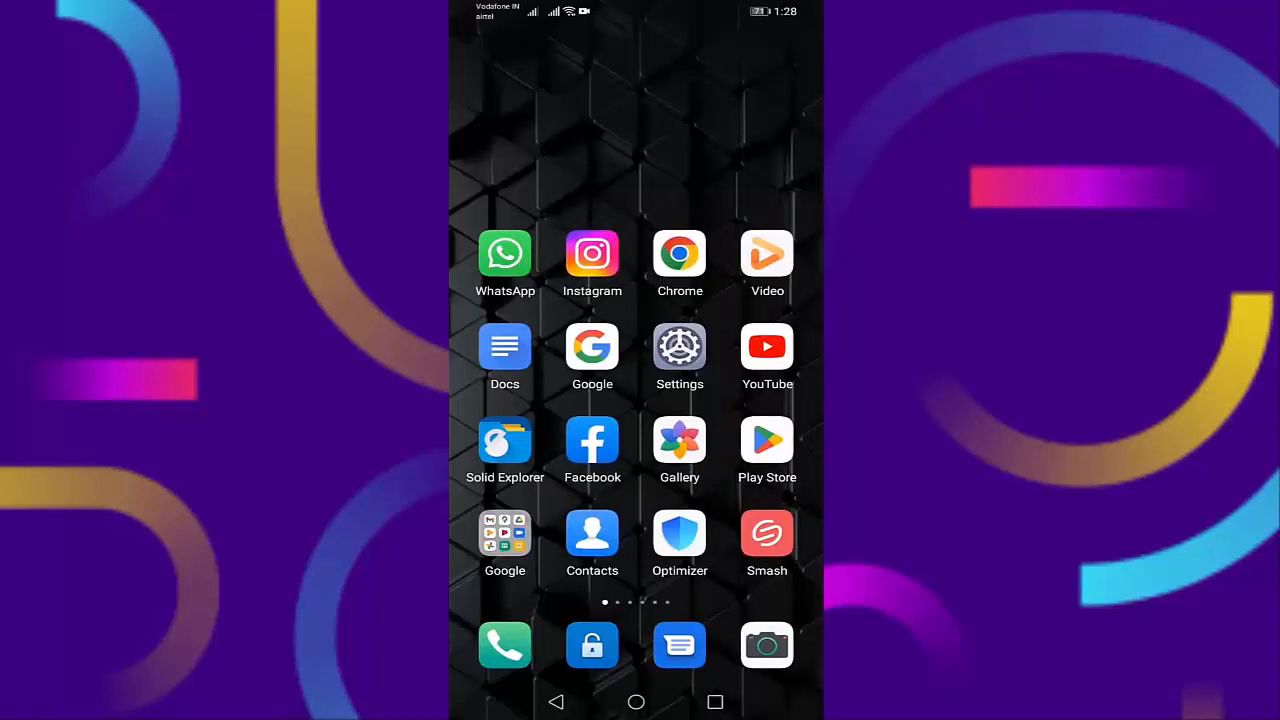